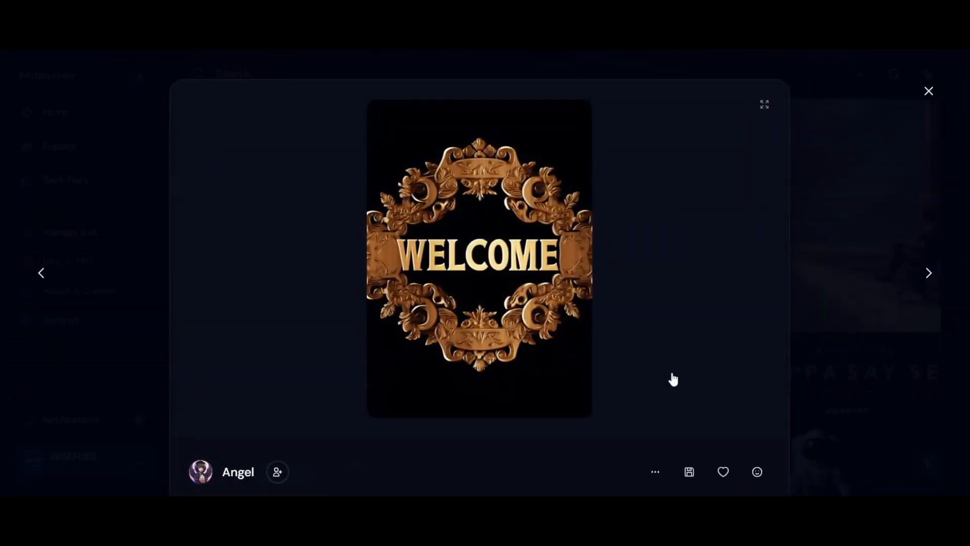
{"action": "mouse_move", "coordinate": [736, 206]}
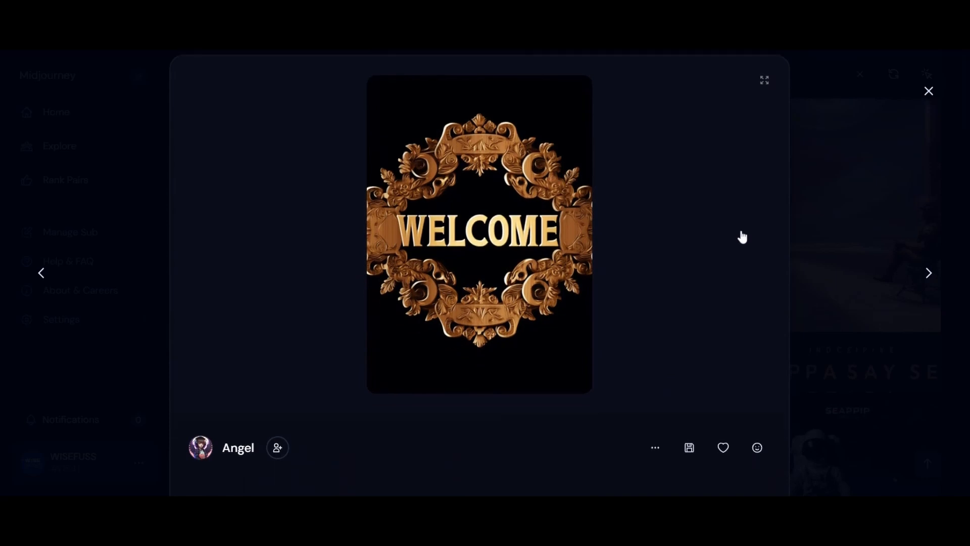
Reveal the repeated-word WELCOME prompt beneath the ornate gold sign image
{"action": "scroll", "scroll_direction": "down", "scroll_amount": 3}
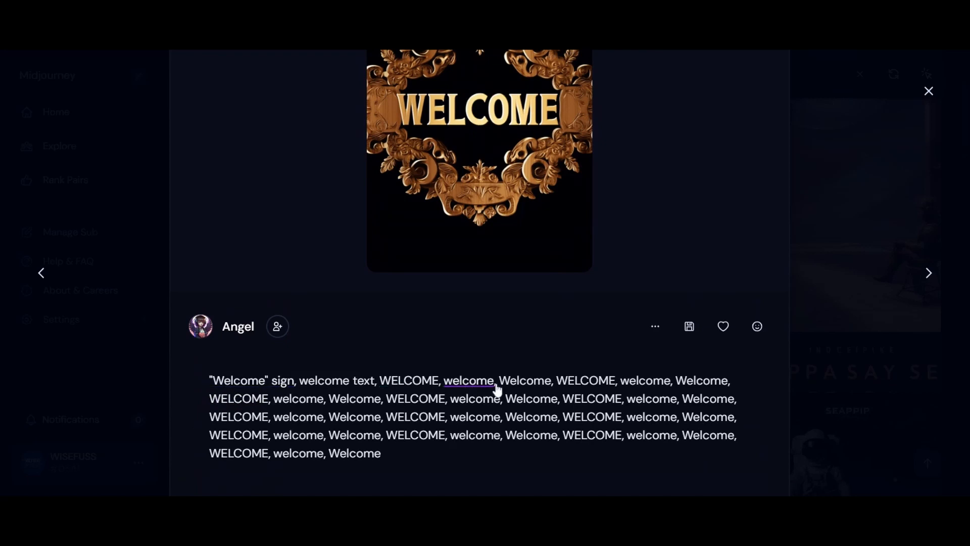
{"action": "mouse_move", "coordinate": [355, 453]}
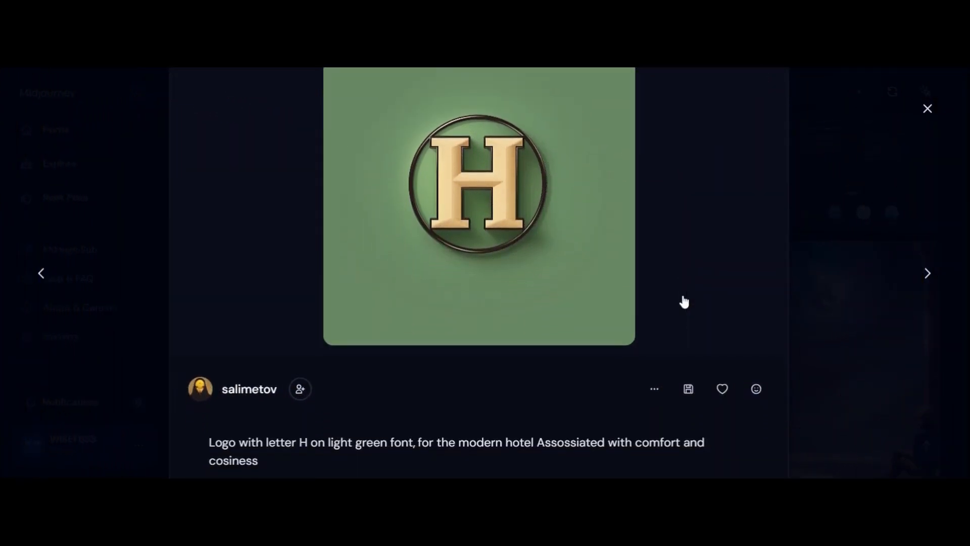
Scroll to the H hotel logo's prompt and drag-select its description text
{"action": "scroll", "scroll_direction": "down", "scroll_amount": 3}
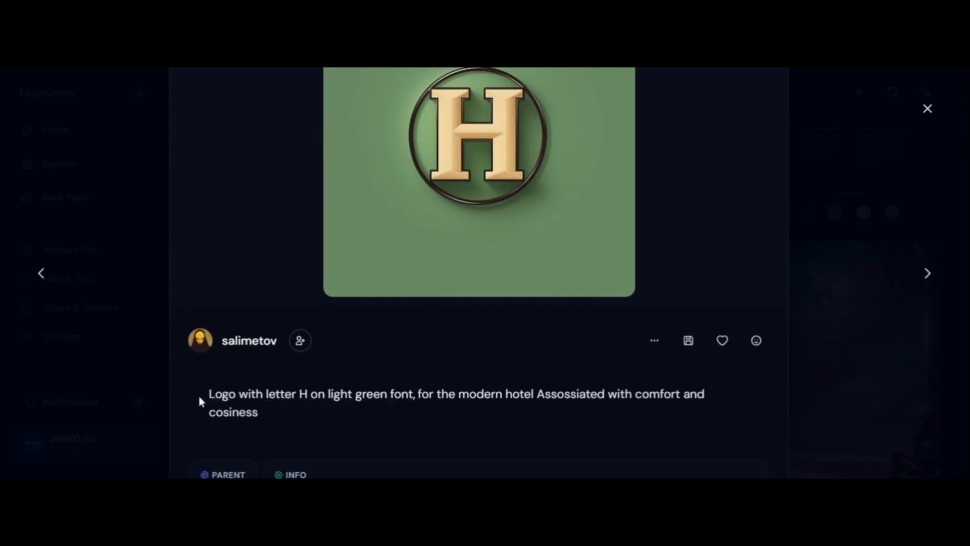
{"action": "left_click_drag", "start_coordinate": [208, 393], "coordinate": [403, 394]}
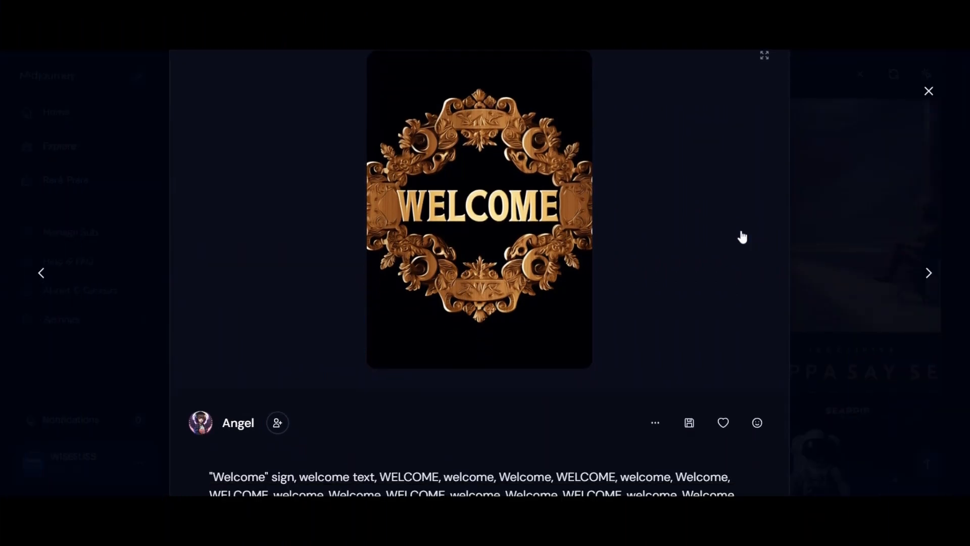
Scroll through the repeated WELCOME prompt, then move on to the next example image
{"action": "scroll", "scroll_direction": "down", "scroll_amount": 3}
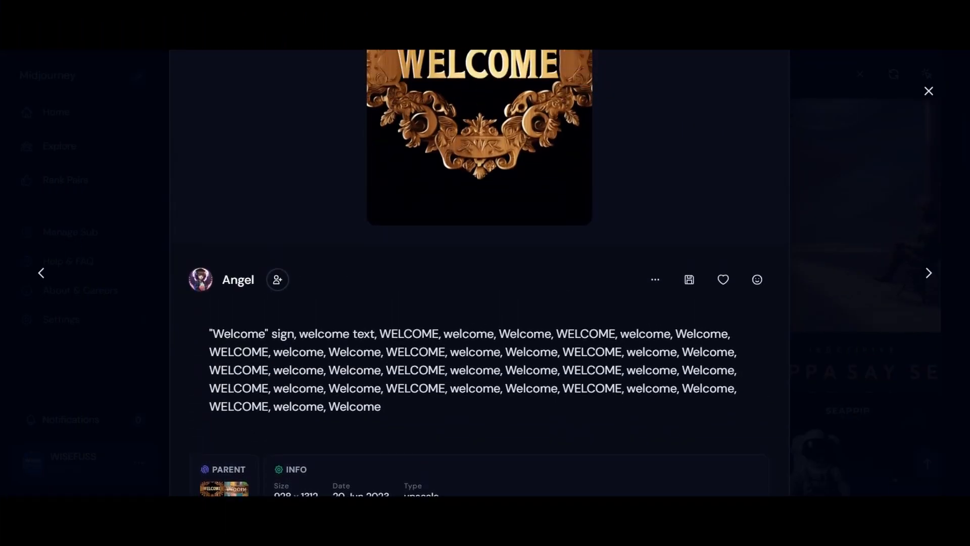
{"action": "scroll", "scroll_direction": "down", "scroll_amount": 3}
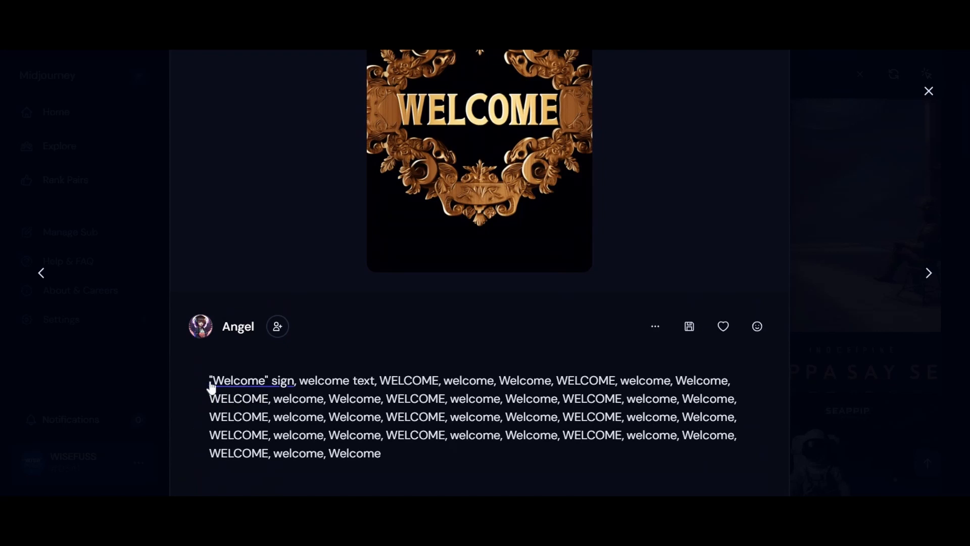
{"action": "mouse_move", "coordinate": [591, 397]}
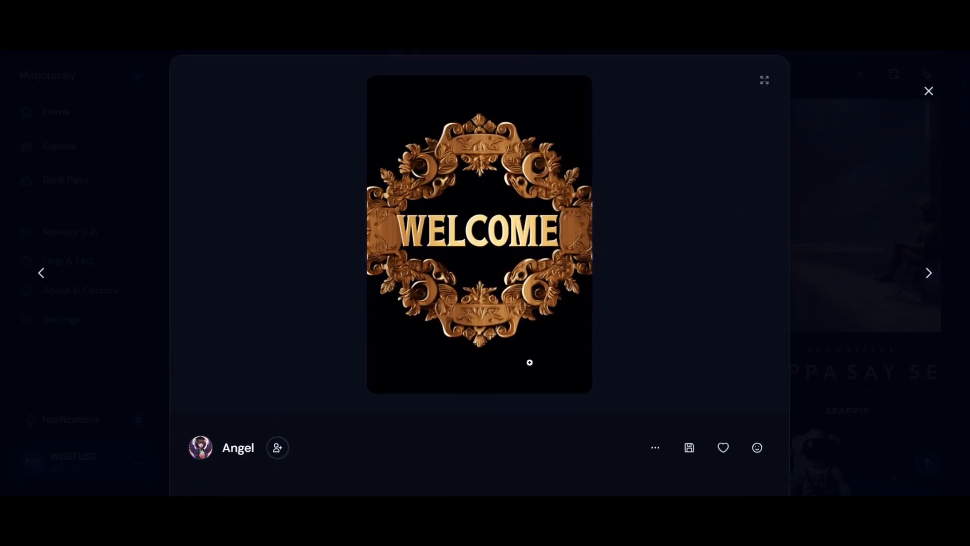
{"action": "left_click", "coordinate": [928, 273]}
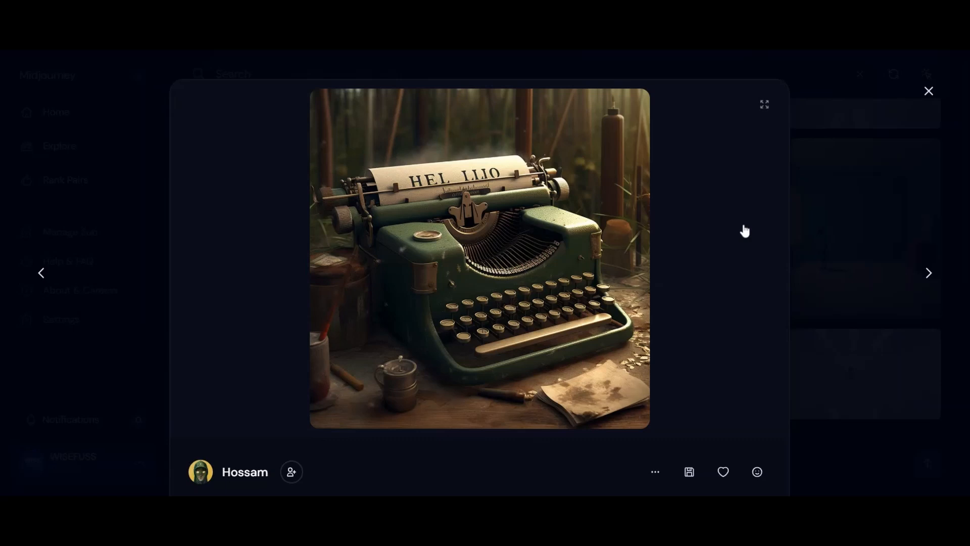
Scroll to the typewriter image's short Write HELLO prompt and select it
{"action": "scroll", "scroll_direction": "down", "scroll_amount": 3}
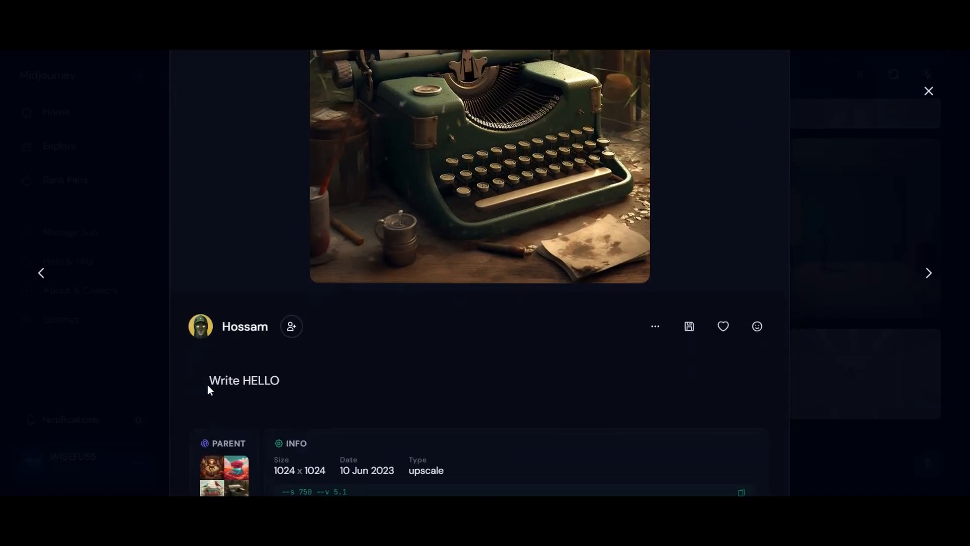
{"action": "double_click", "coordinate": [224, 380]}
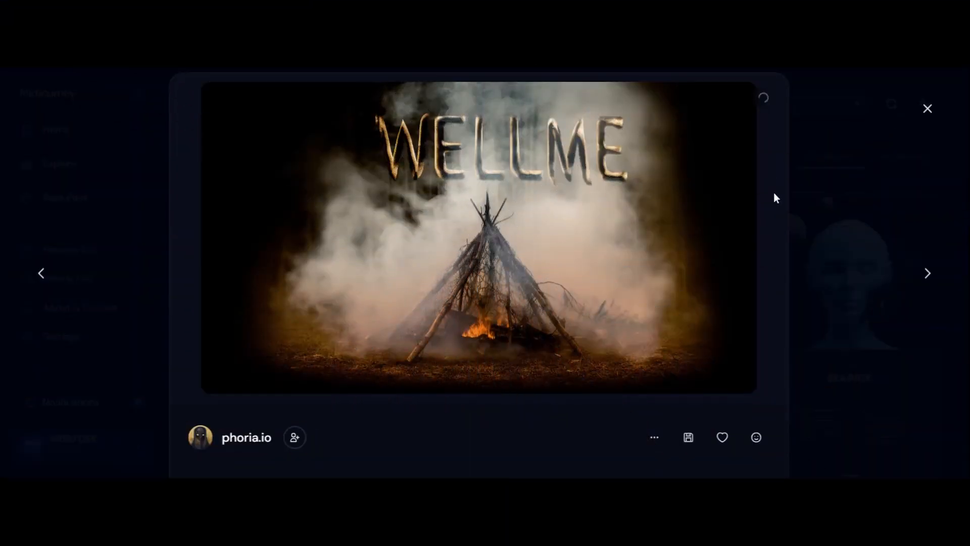
Reveal the campfire prompt where rising smoke forms the 3D word welcome
{"action": "scroll", "scroll_direction": "down", "scroll_amount": 3}
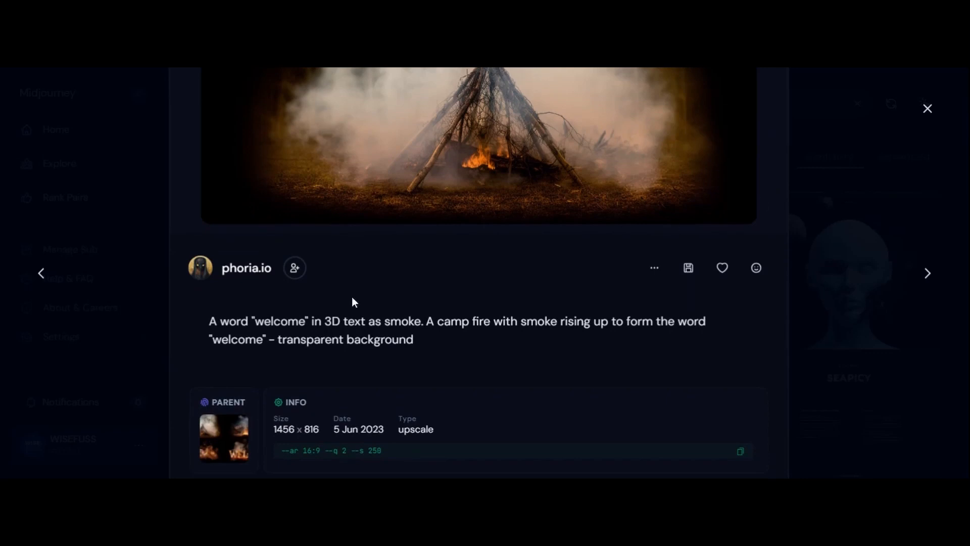
{"action": "mouse_move", "coordinate": [424, 333]}
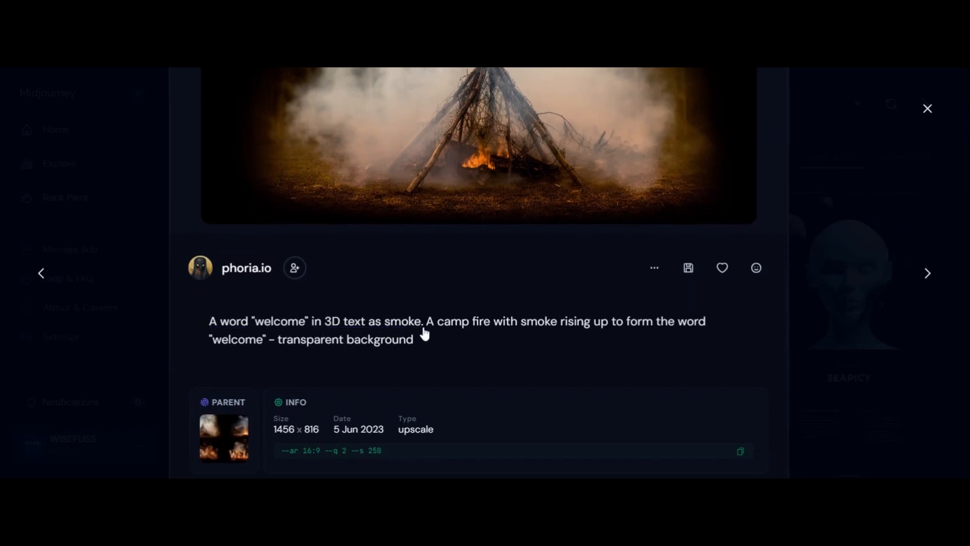
{"action": "mouse_move", "coordinate": [505, 339]}
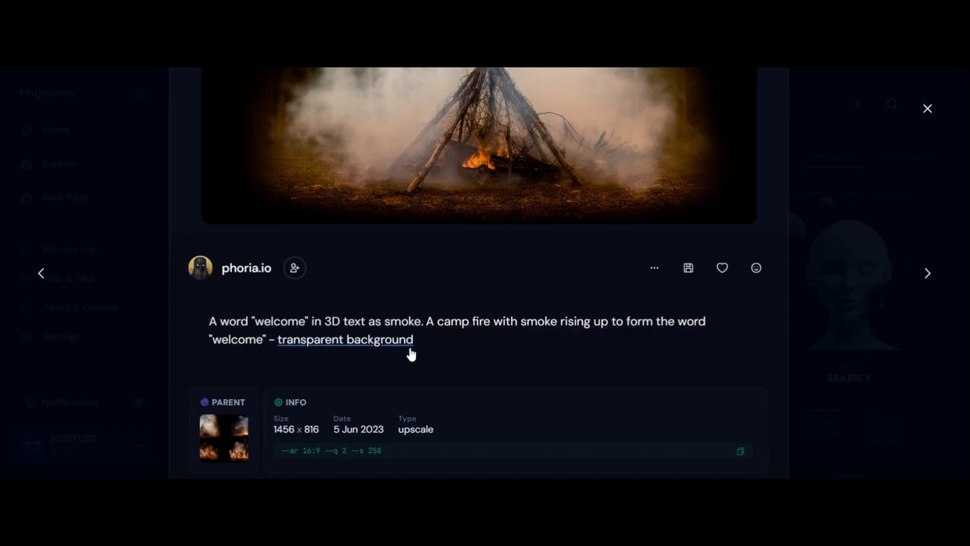
{"action": "mouse_move", "coordinate": [365, 353]}
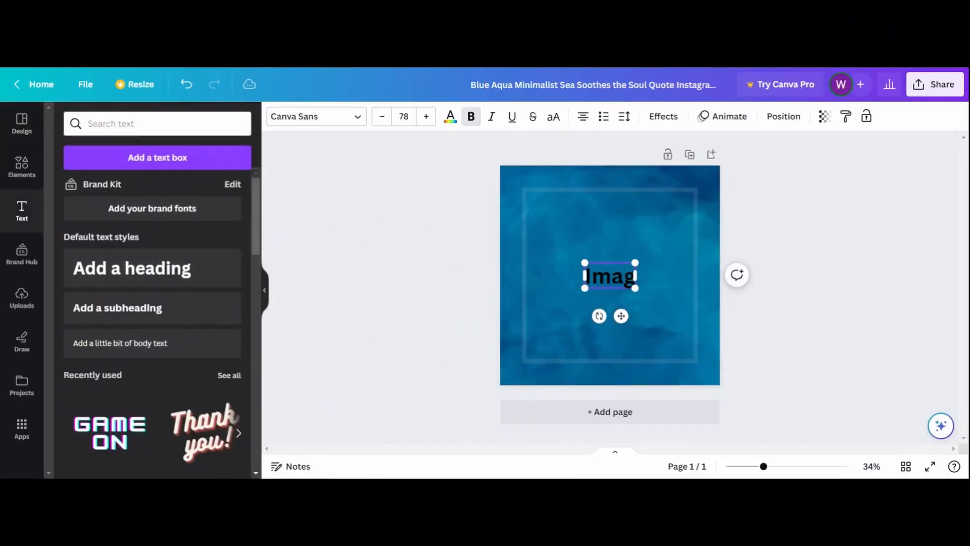
Type the heading 'Image Prompts' and browse its colour and font choices
{"action": "type", "text": "Image Prompts"}
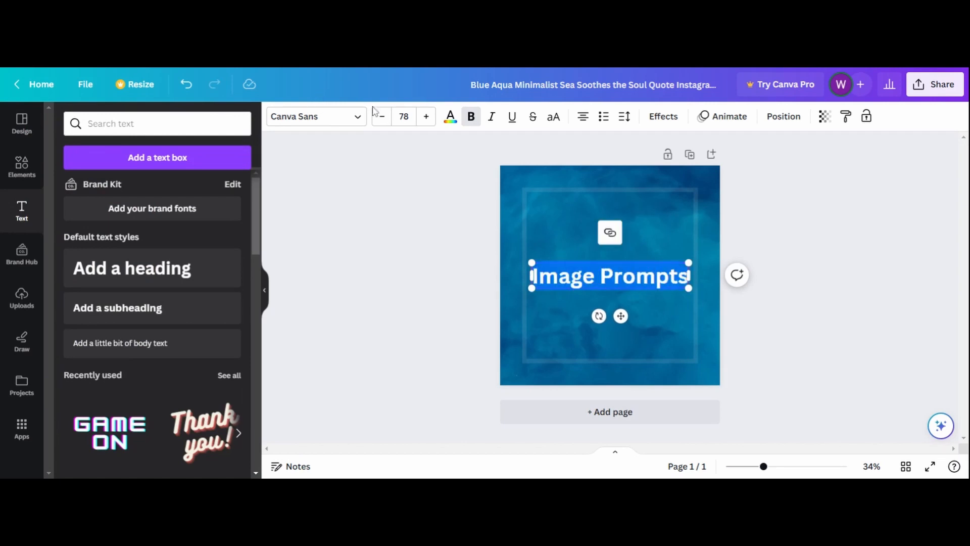
{"action": "left_click", "coordinate": [449, 116]}
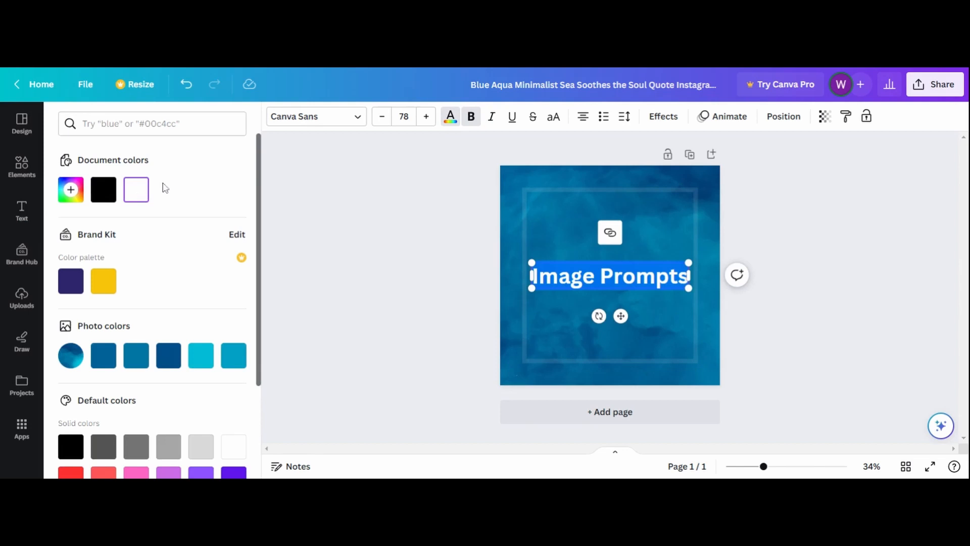
{"action": "left_click", "coordinate": [316, 116]}
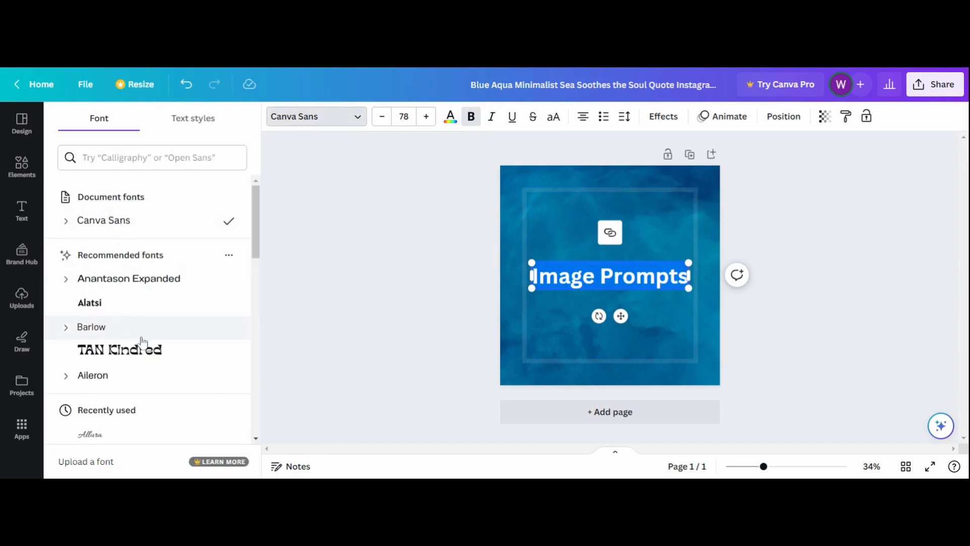
{"action": "left_click", "coordinate": [120, 349]}
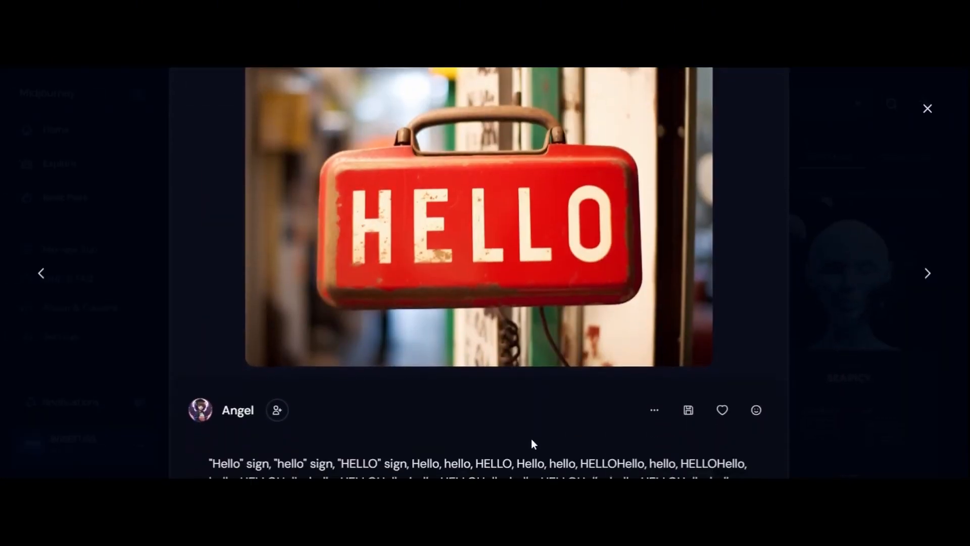
Open the red HELLO sign's parent four-image grid and scroll to its repeated-hello prompt
{"action": "scroll", "scroll_direction": "down", "scroll_amount": 3}
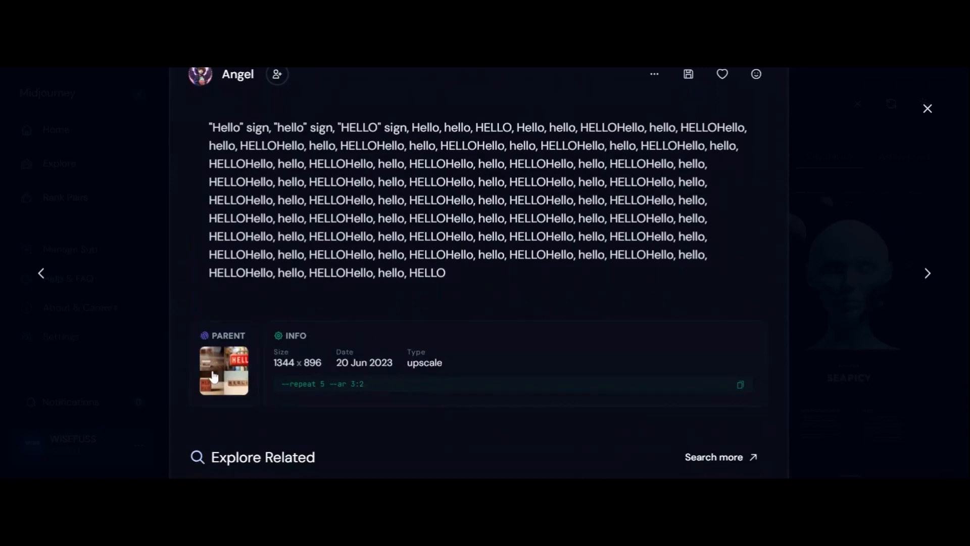
{"action": "left_click", "coordinate": [224, 369]}
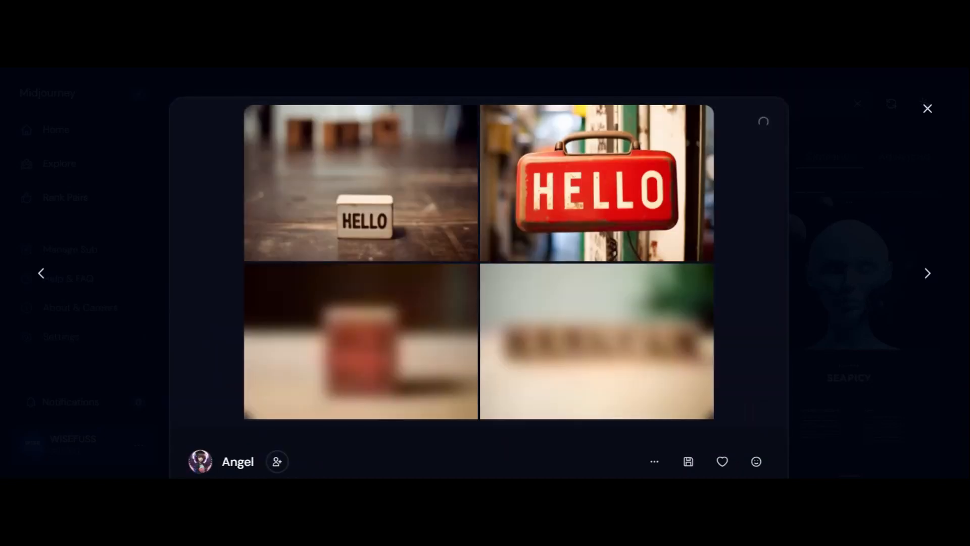
{"action": "scroll", "scroll_direction": "down", "scroll_amount": 3}
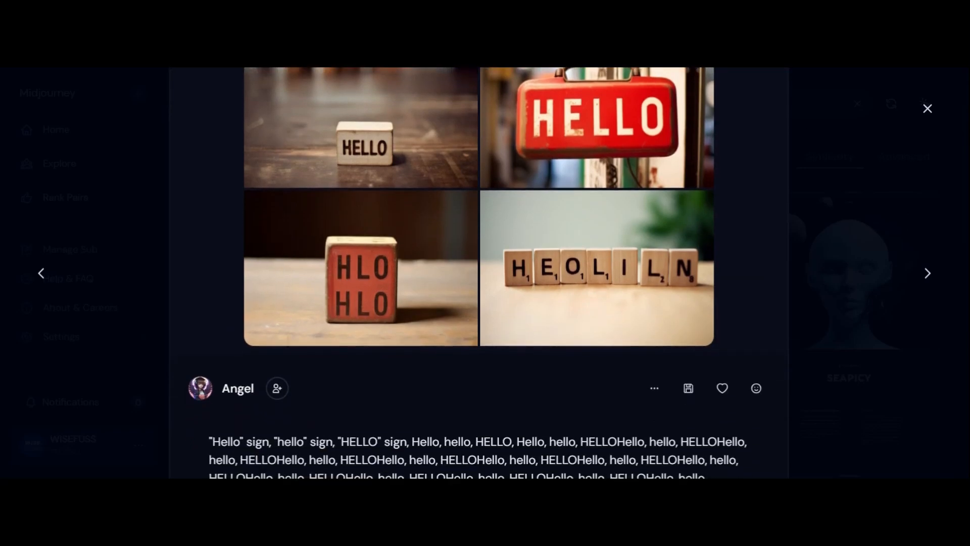
{"action": "scroll", "scroll_direction": "down", "scroll_amount": 3}
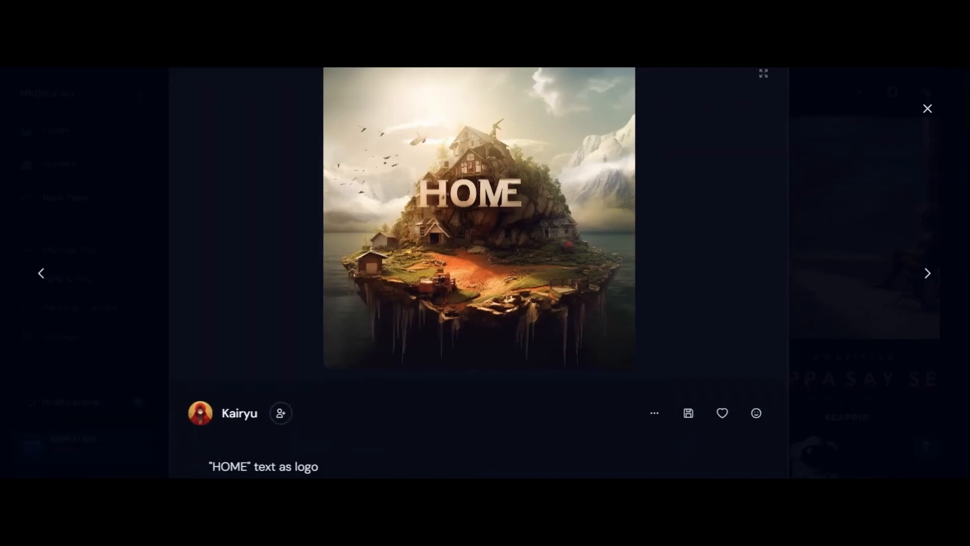
Reveal the HOME text-as-logo prompt beneath the floating-island image
{"action": "scroll", "scroll_direction": "down", "scroll_amount": 3}
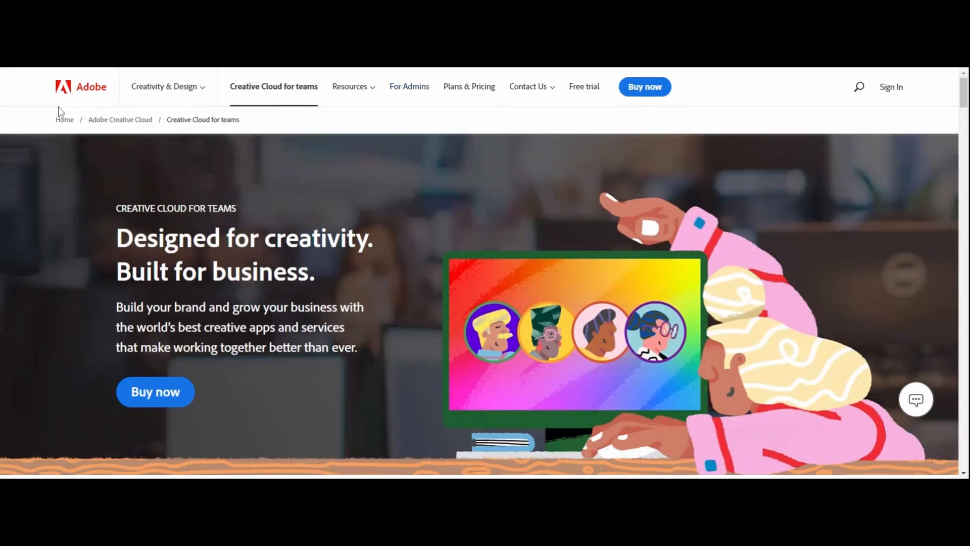
Scroll past the hero banner to the included apps list and business benefits
{"action": "scroll", "scroll_direction": "down", "scroll_amount": 3}
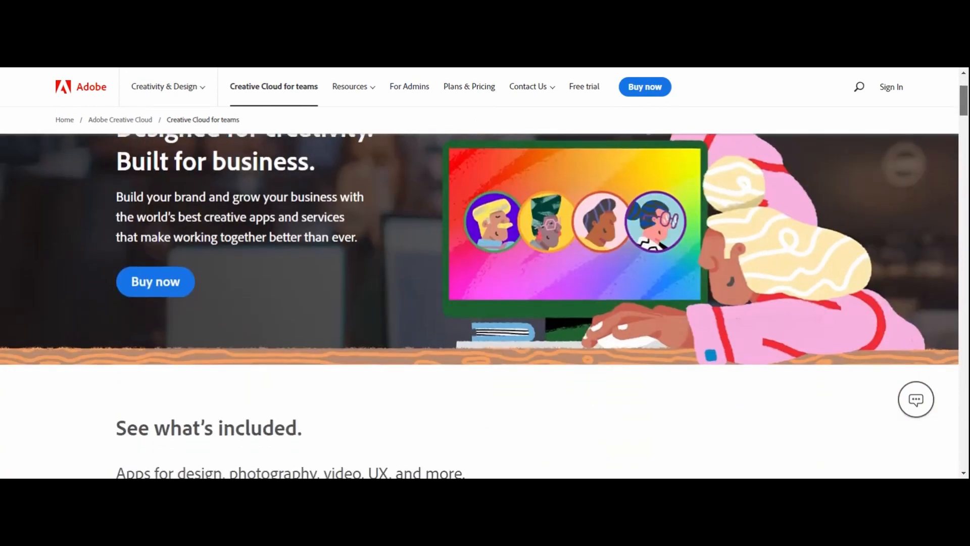
{"action": "scroll", "scroll_direction": "down", "scroll_amount": 3}
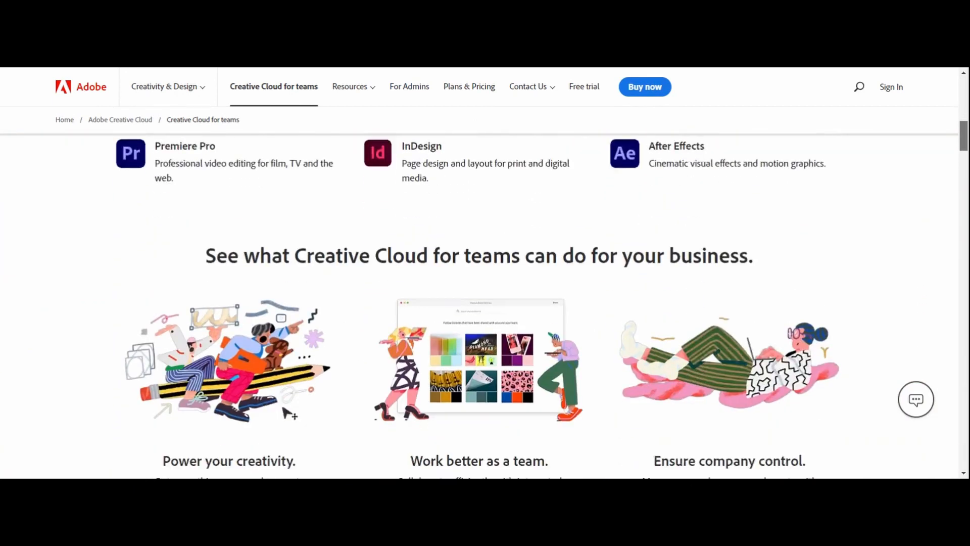
{"action": "scroll", "scroll_direction": "down", "scroll_amount": 3}
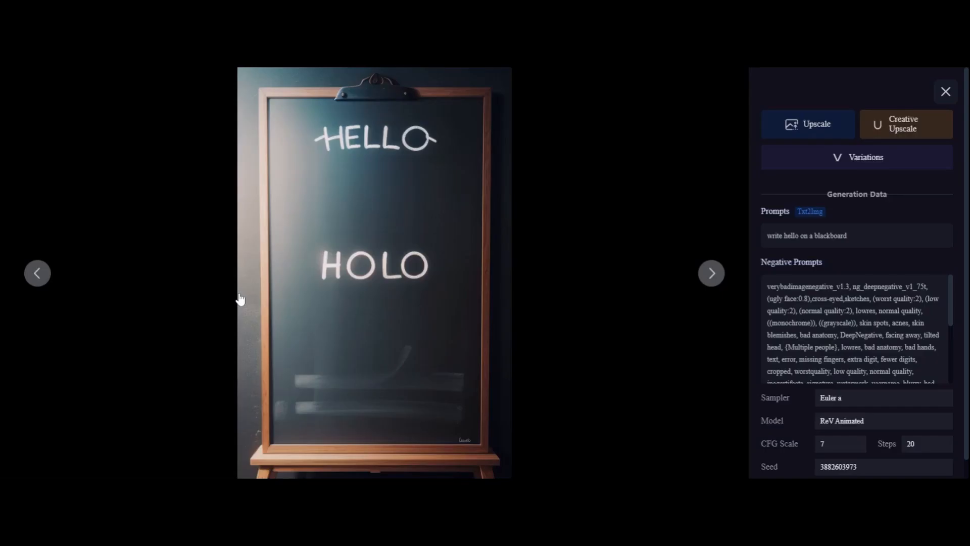
{"action": "mouse_move", "coordinate": [586, 214]}
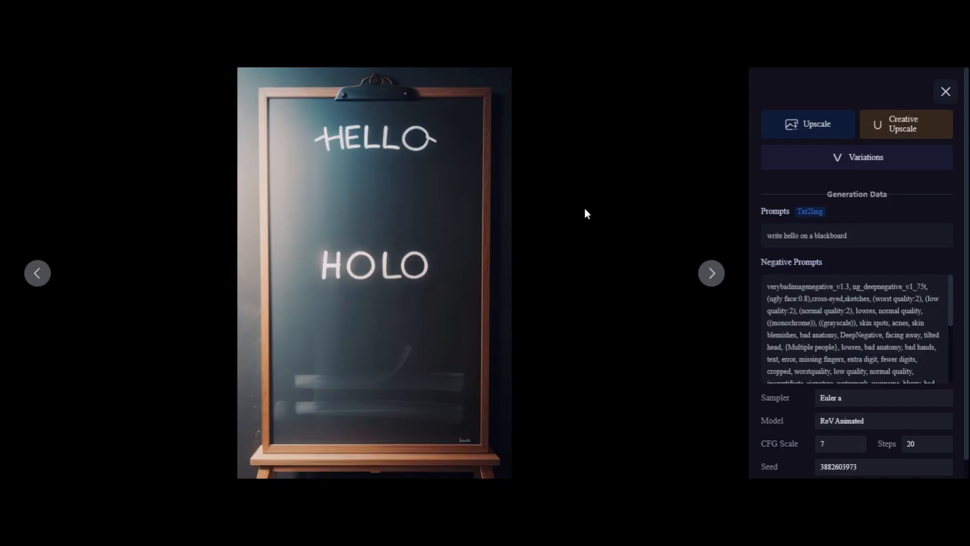
{"action": "mouse_move", "coordinate": [856, 156]}
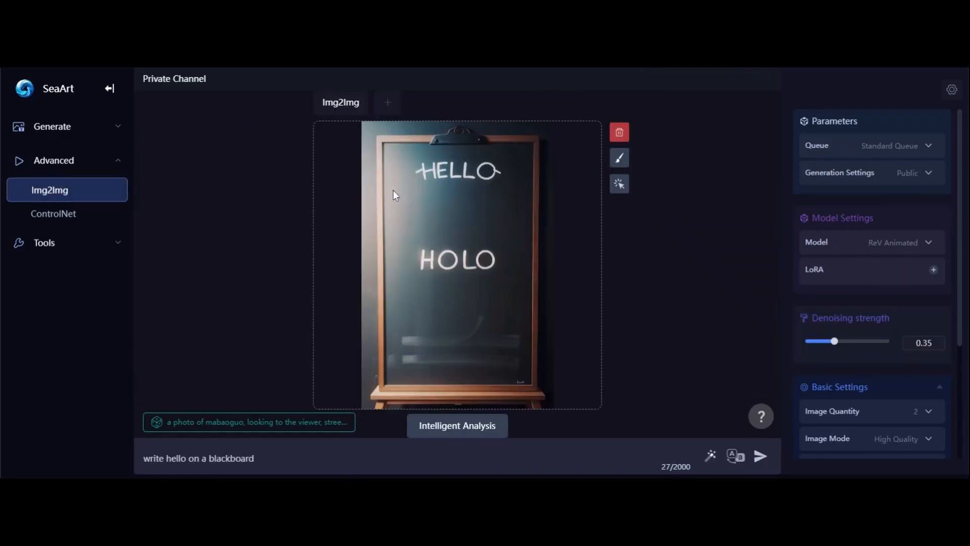
{"action": "mouse_move", "coordinate": [618, 157]}
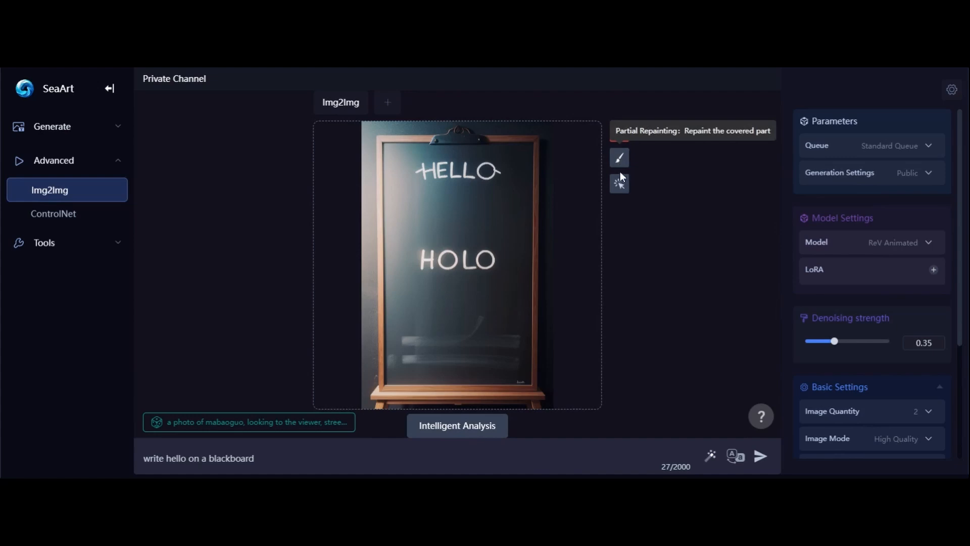